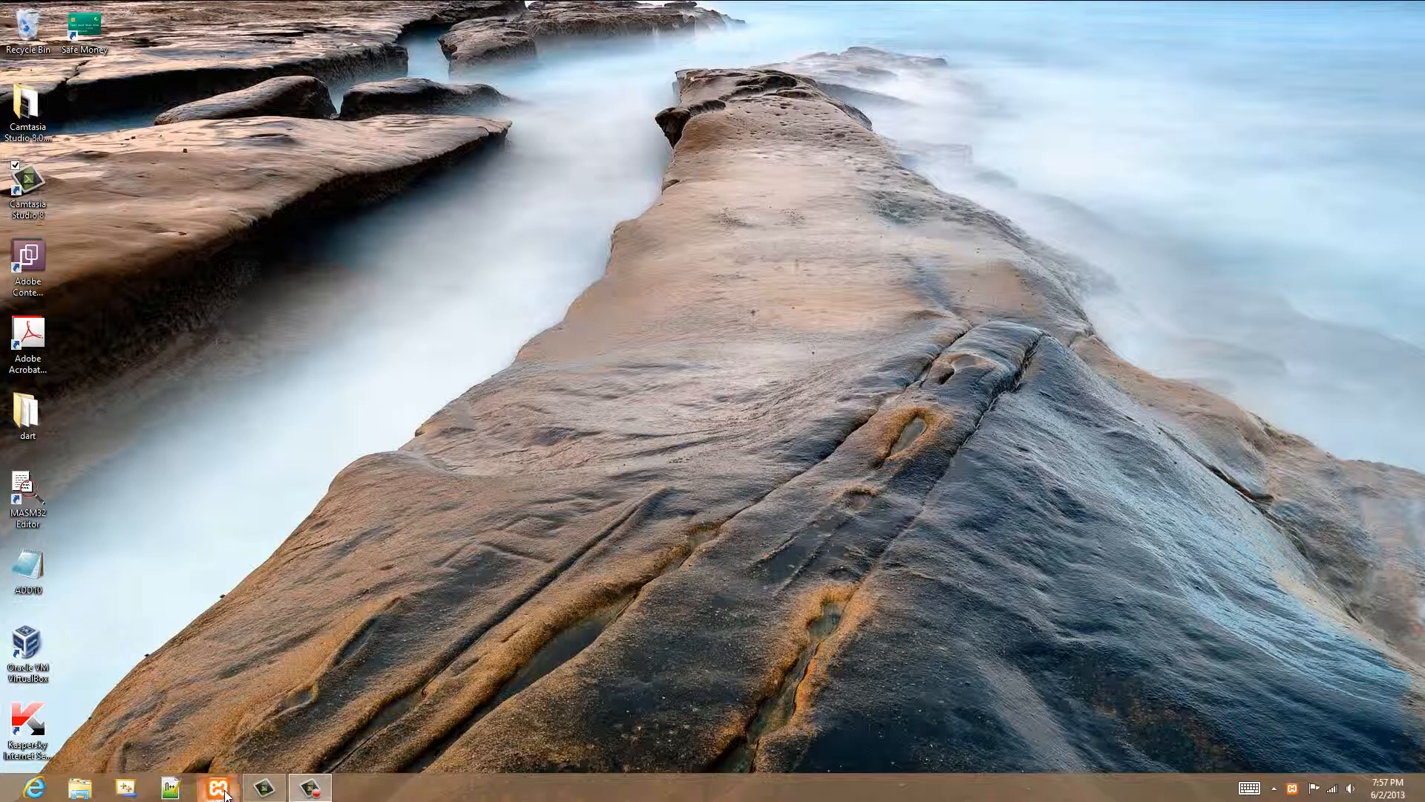
Restore the XAMPP Control Panel from the taskbar to show Apache and MySQL running.
left_click(216, 794)
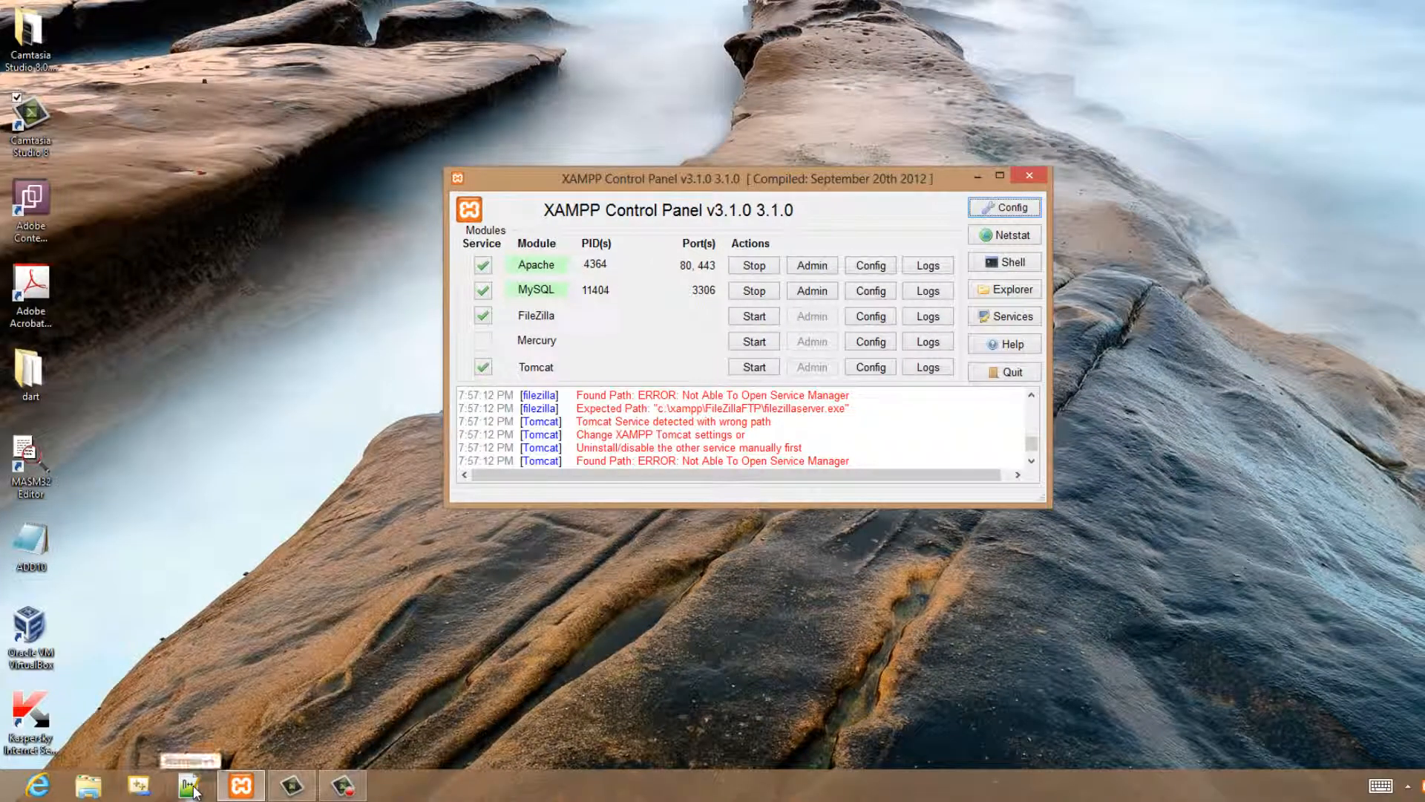
Bring up Notepad++ with a blank 'new 1' document and show its File menu.
left_click(188, 784)
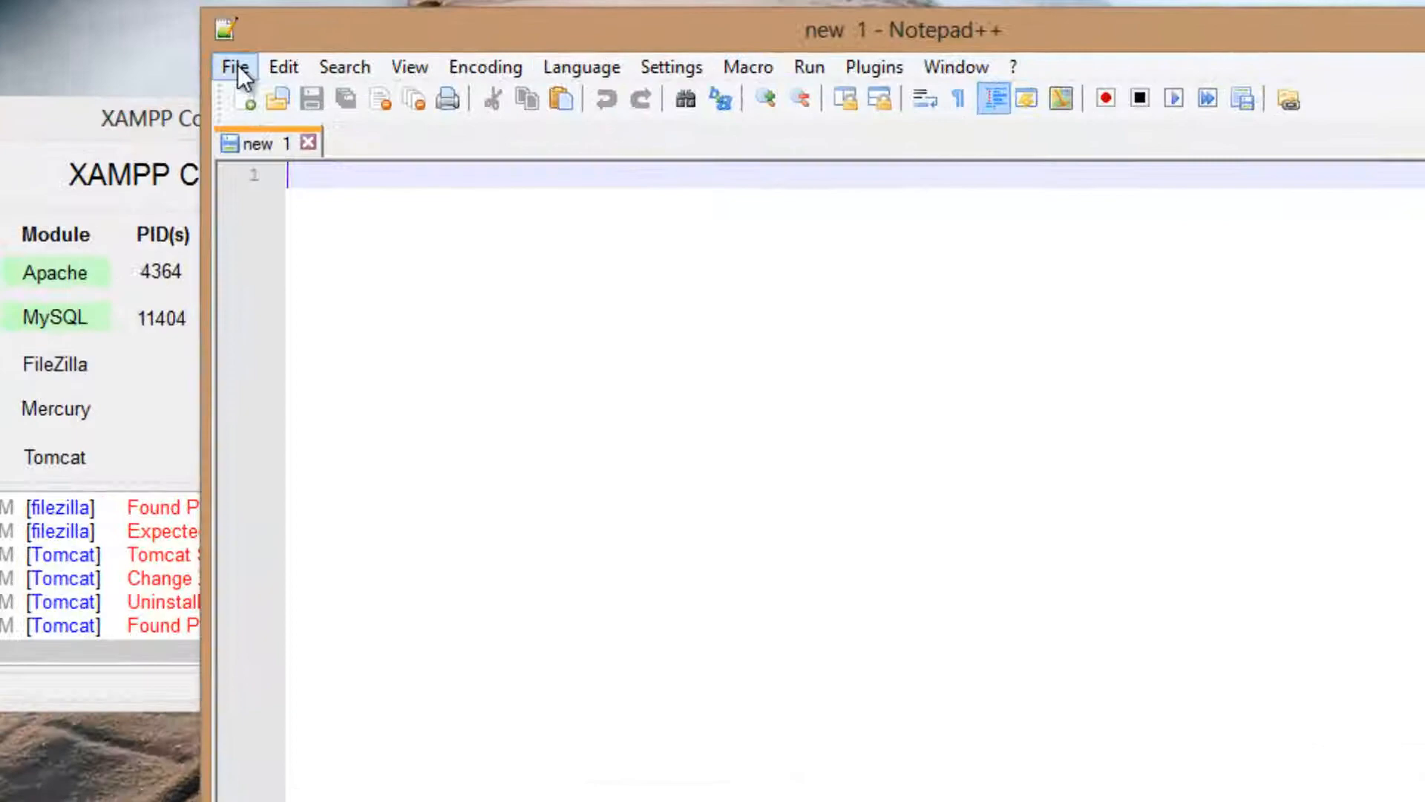
left_click(237, 66)
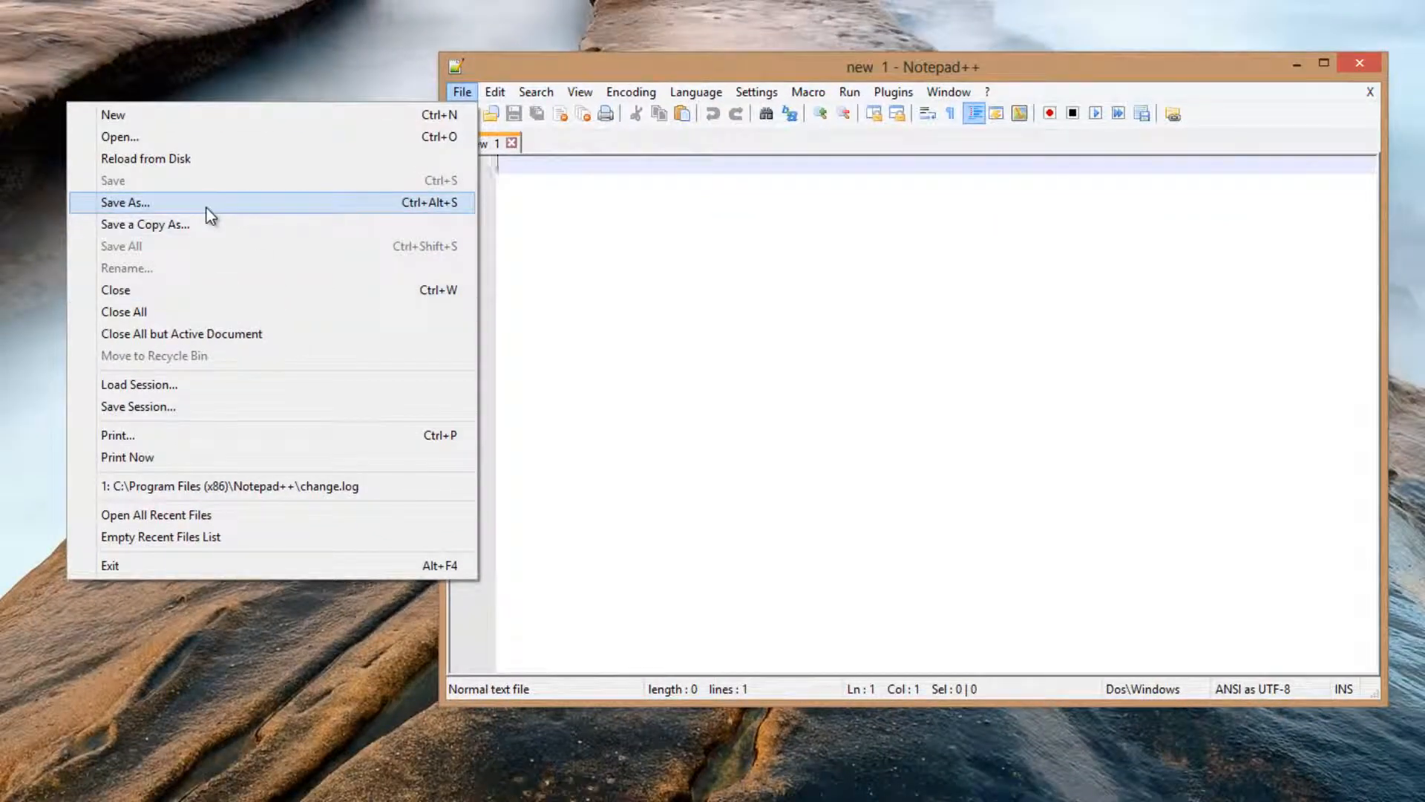
Open Save As and browse through C: and xampp into the htdocs folder.
left_click(127, 202)
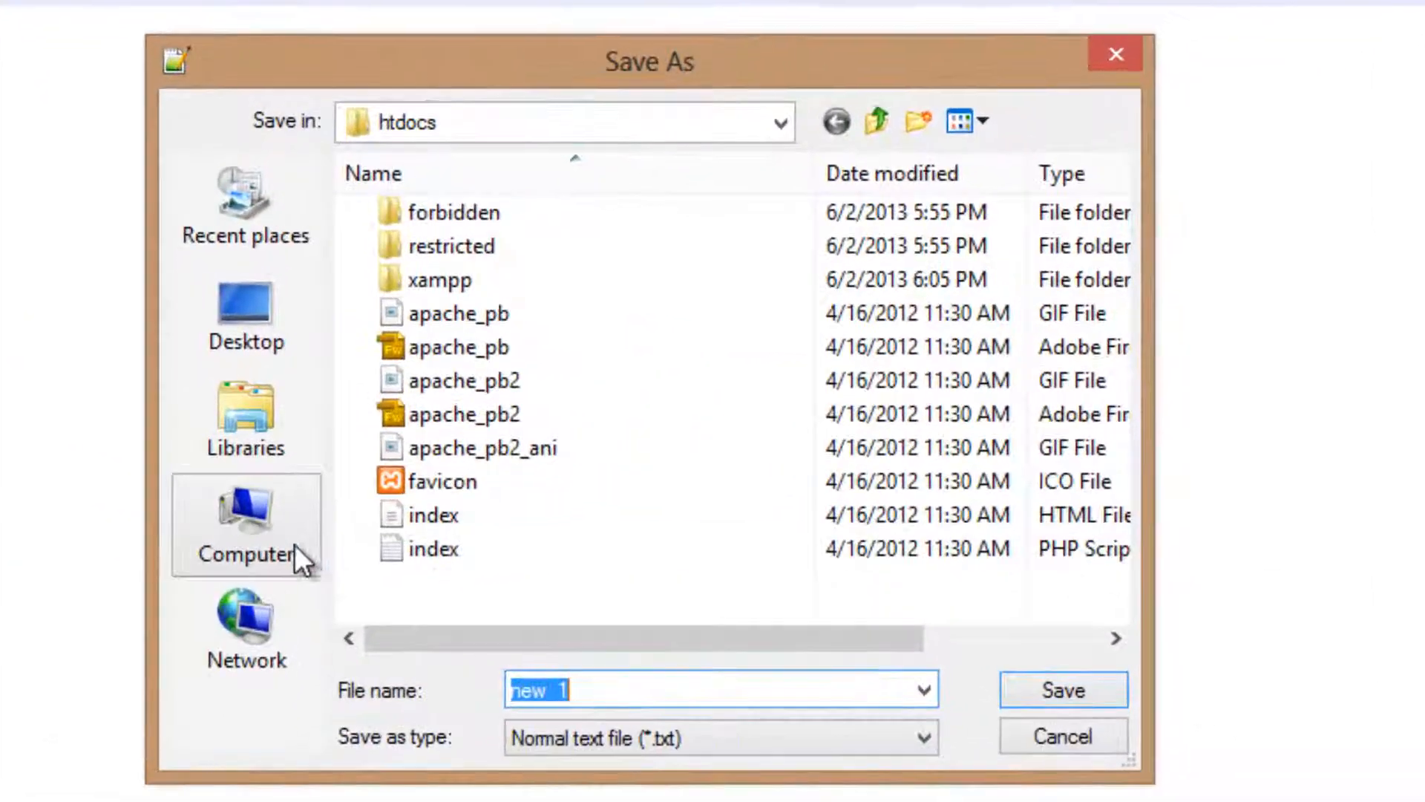
left_click(246, 525)
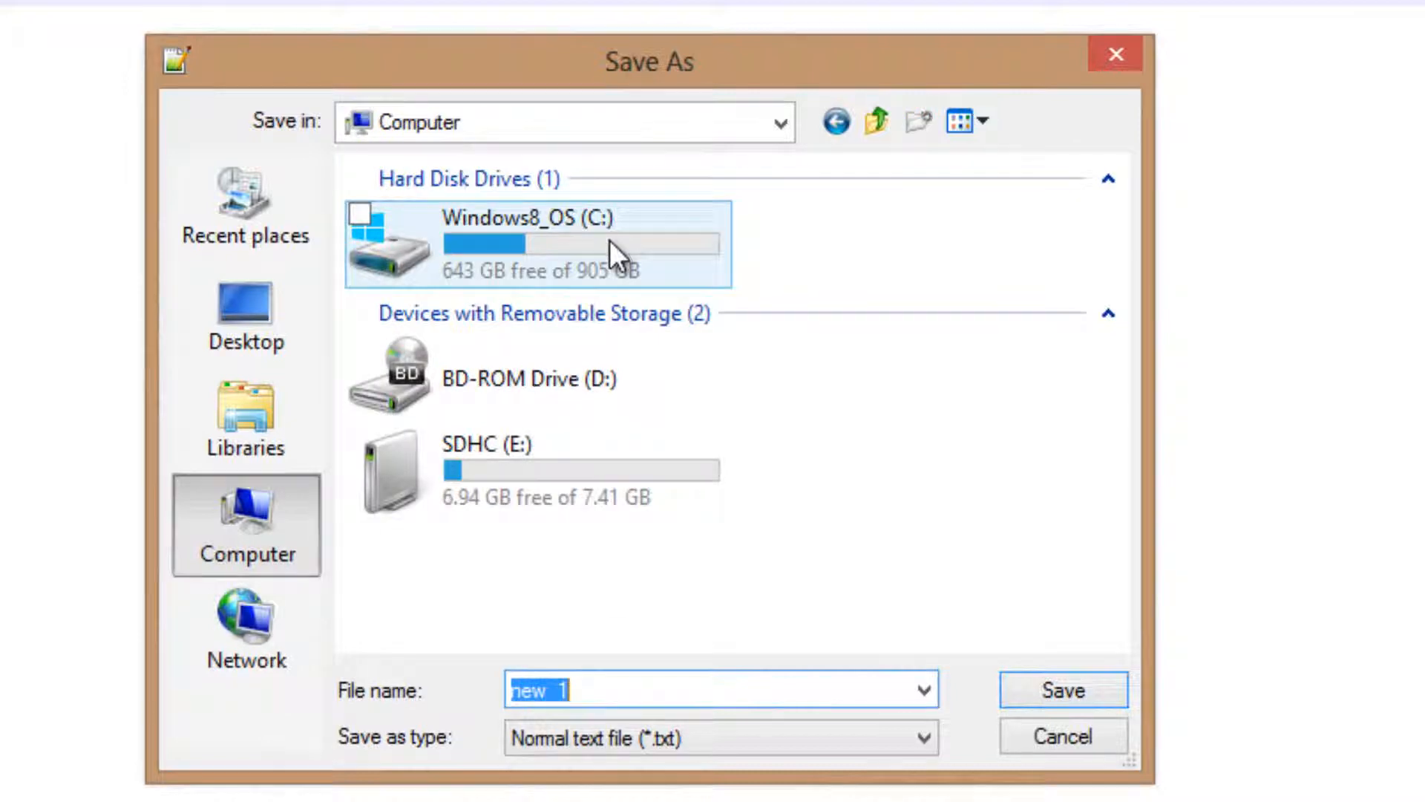
double_click(527, 242)
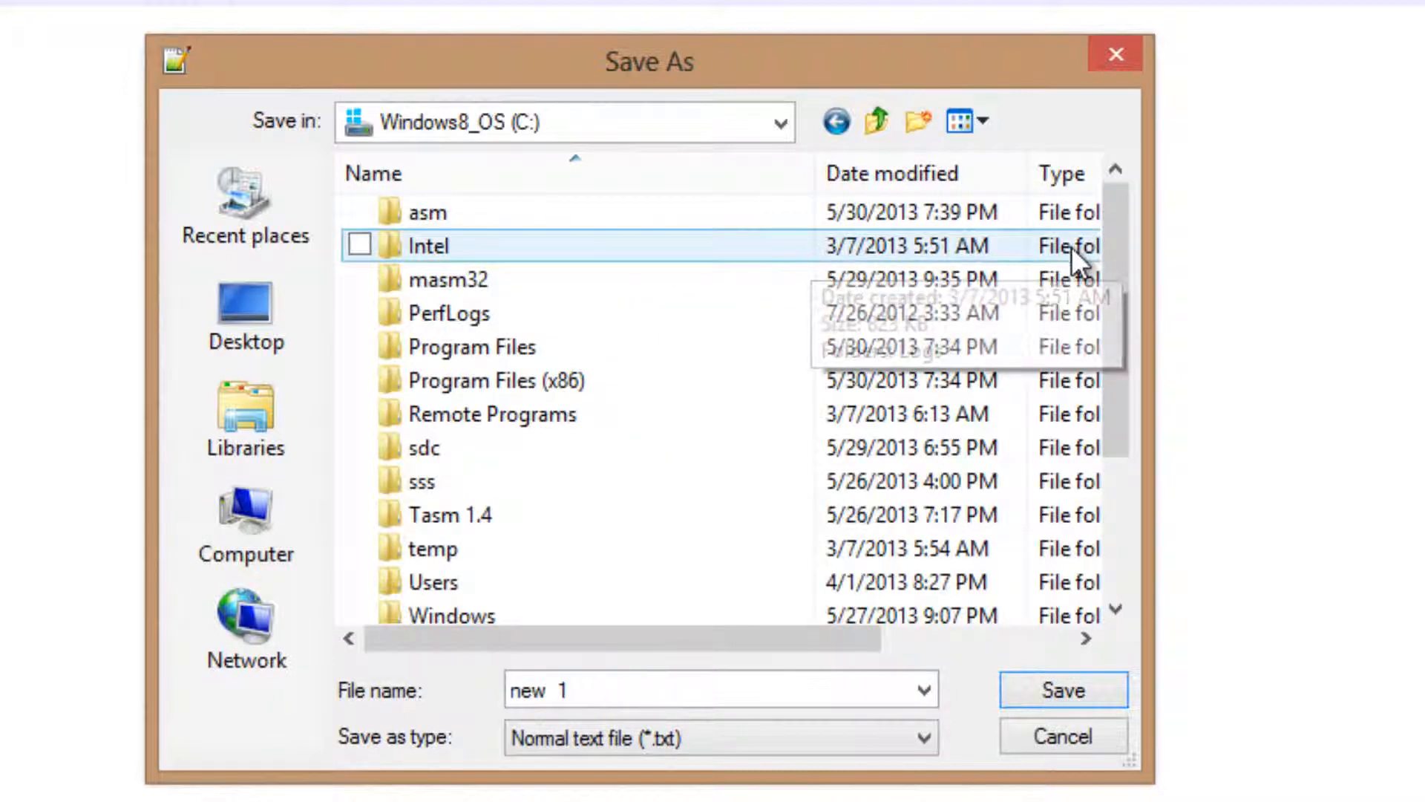
scroll("down", 3)
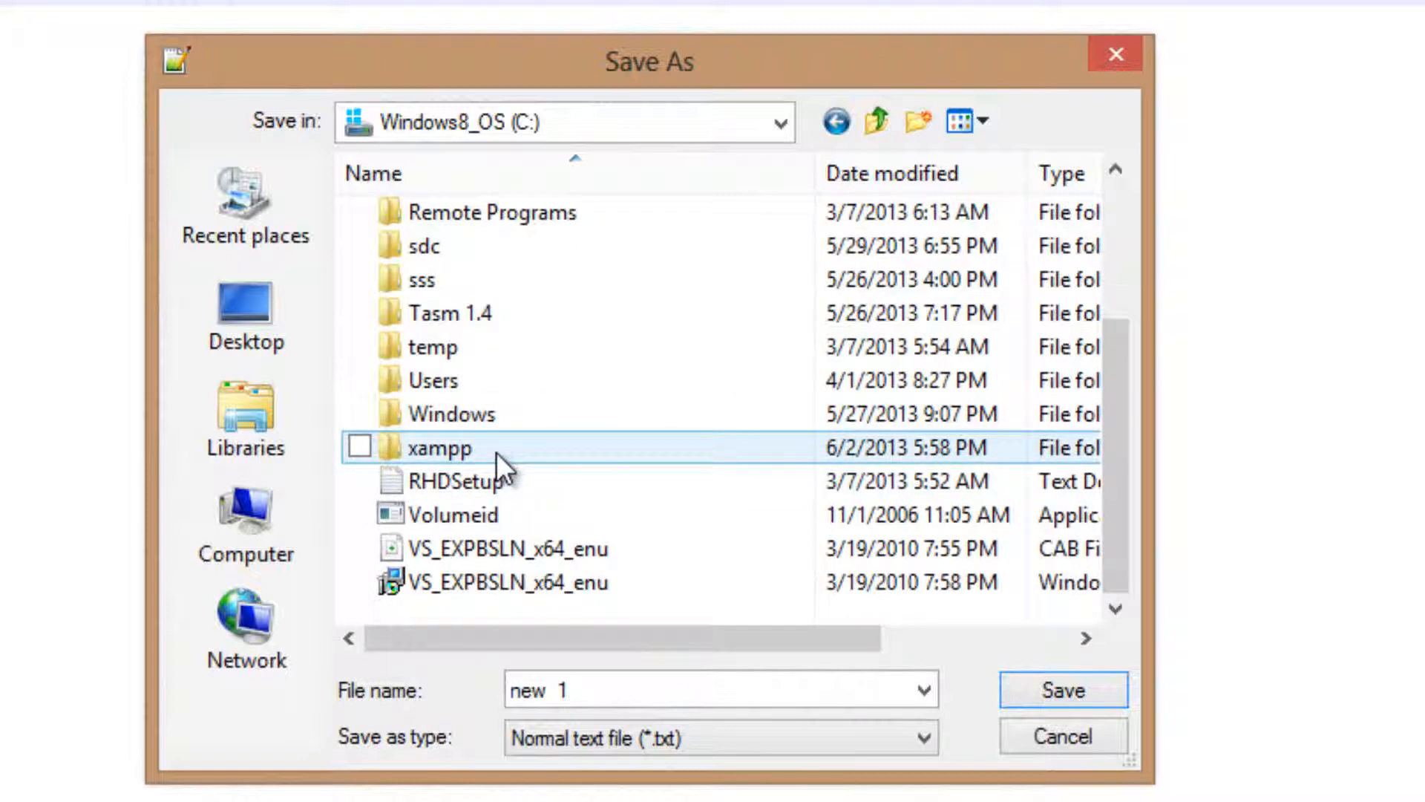
double_click(439, 448)
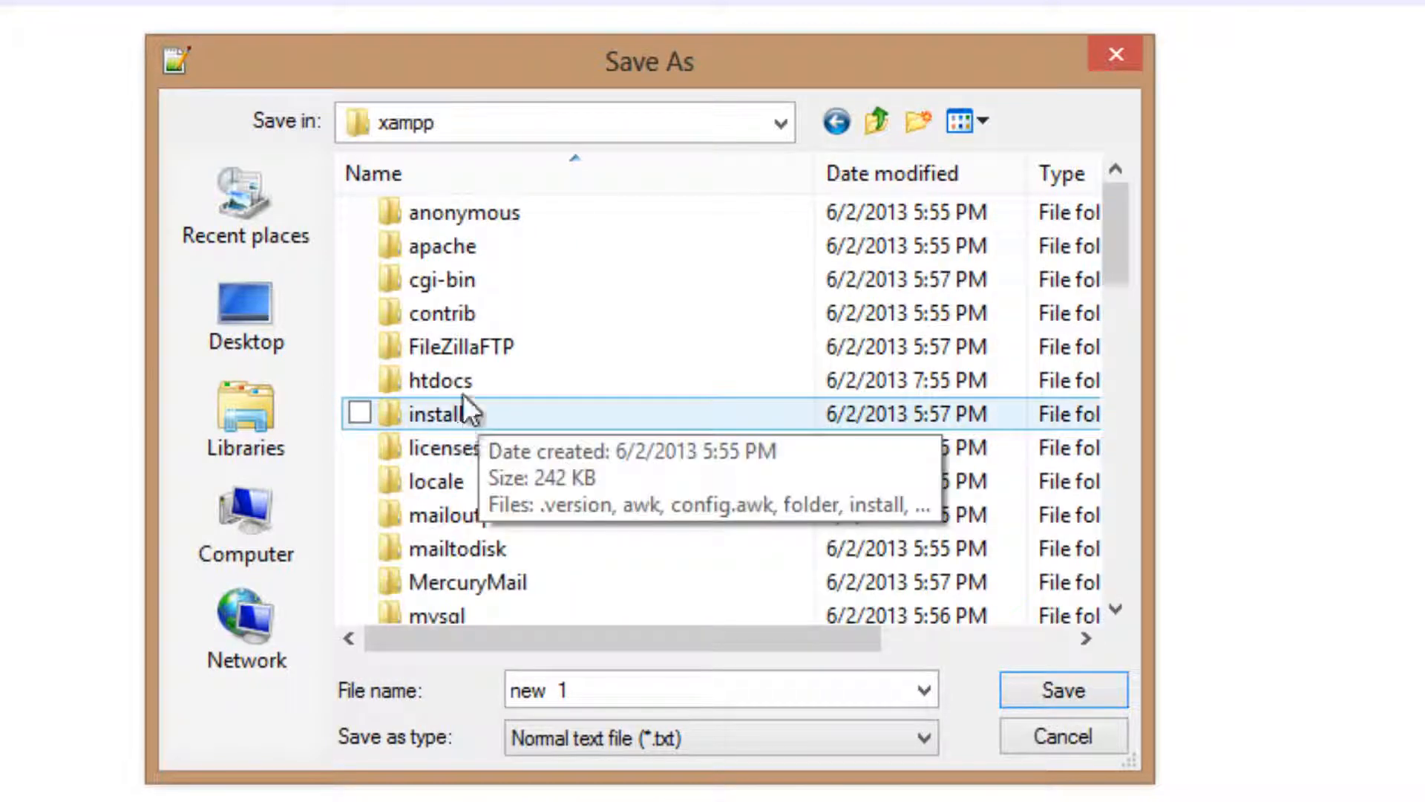
left_click(440, 380)
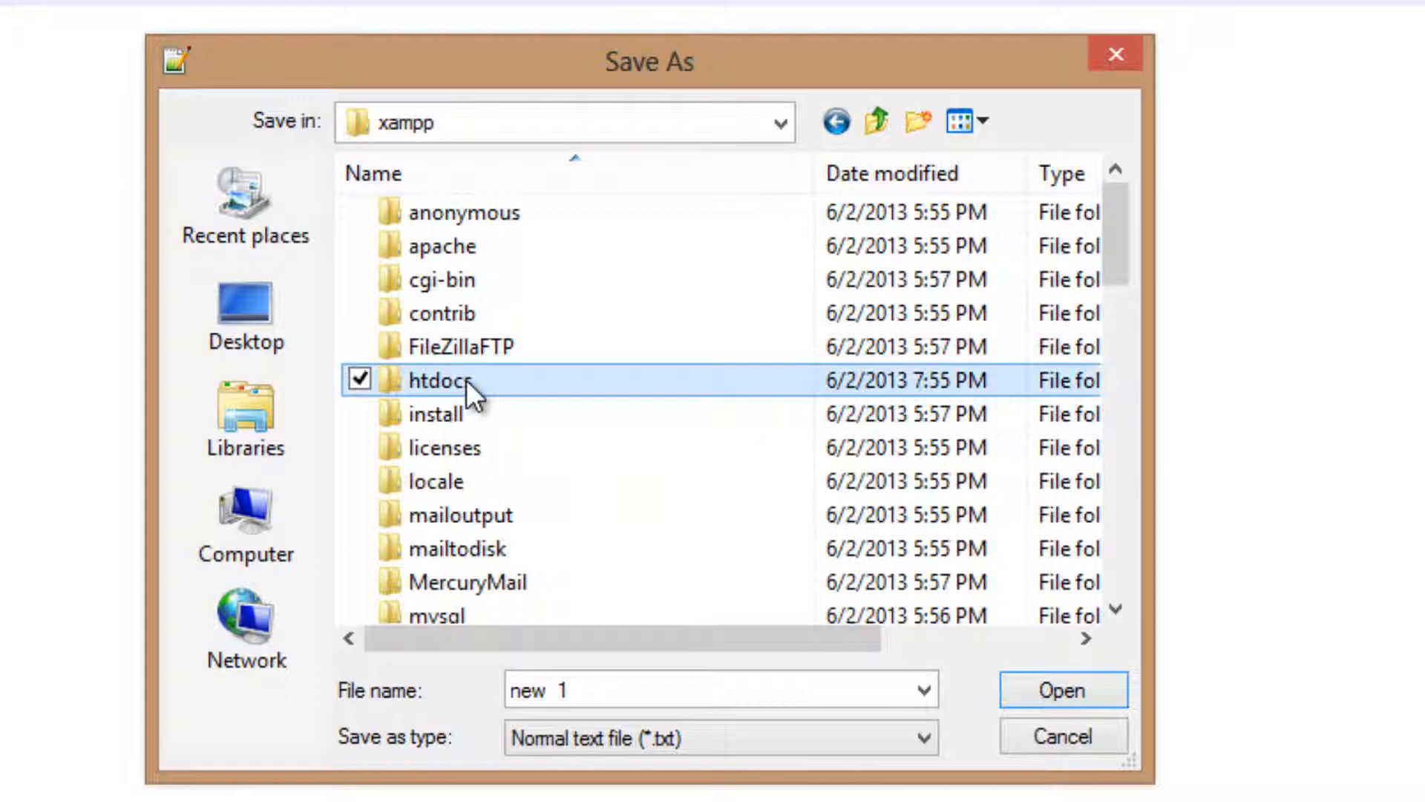
double_click(441, 380)
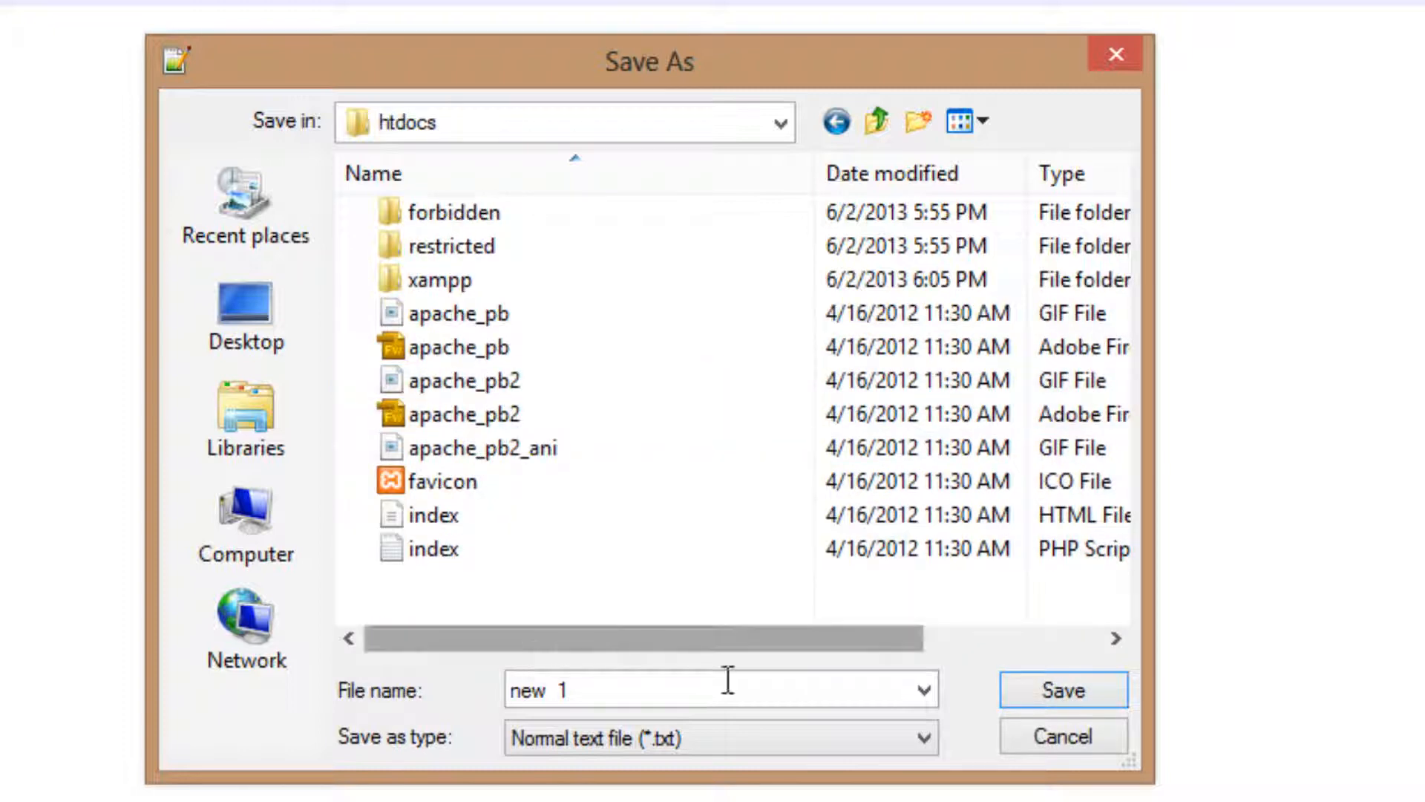
mouse_move(706, 704)
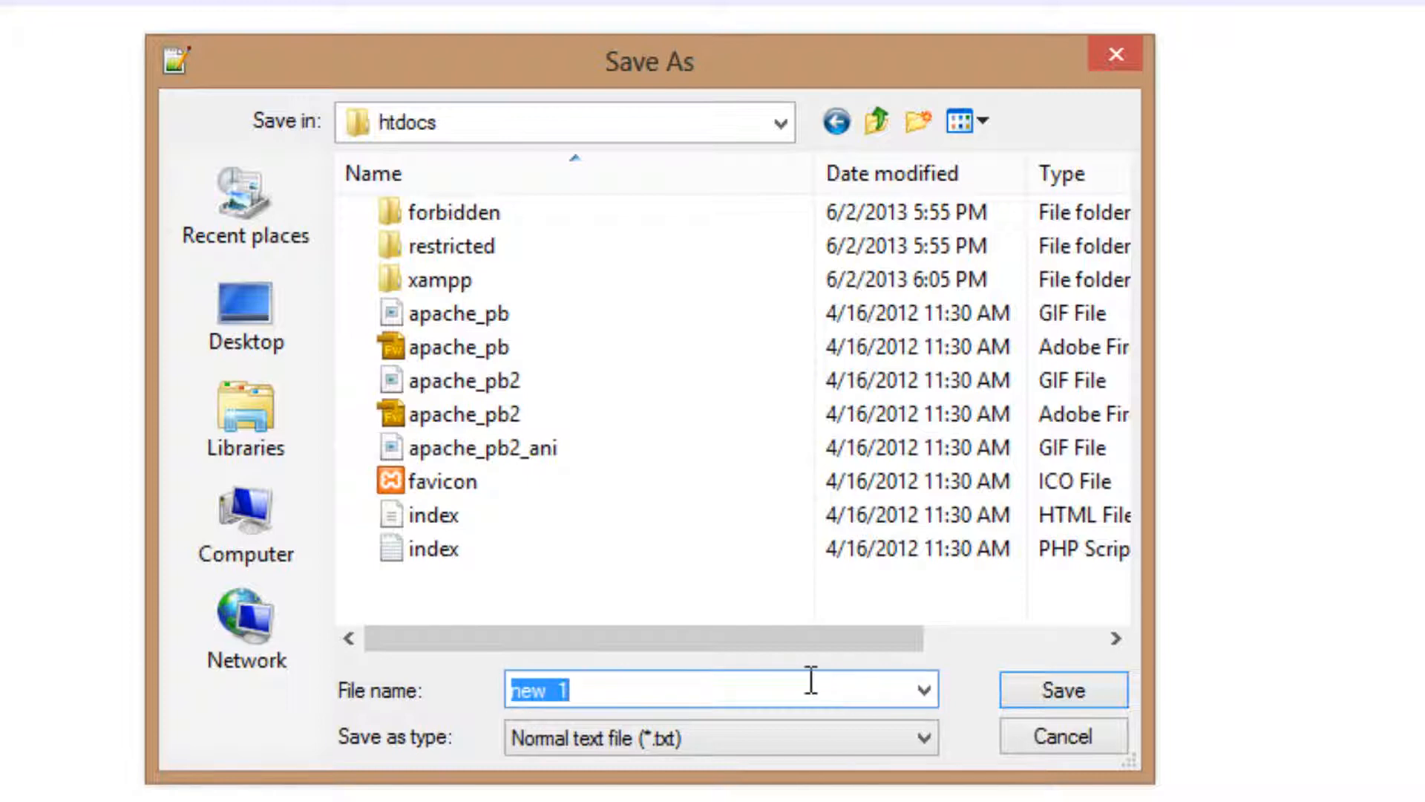
mouse_move(776, 694)
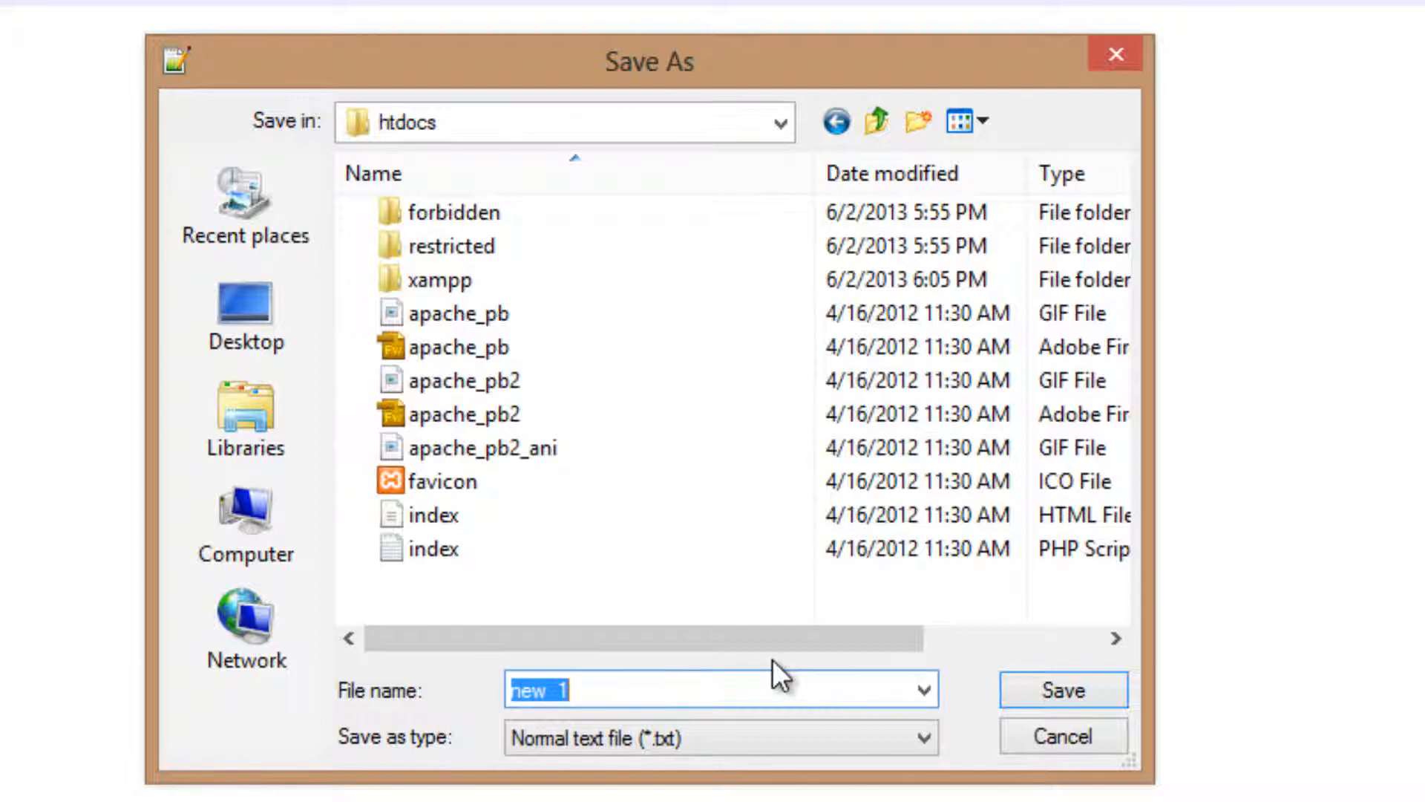
Save the document as 'test.php' with Save as type set to All types (*.*).
type("test")
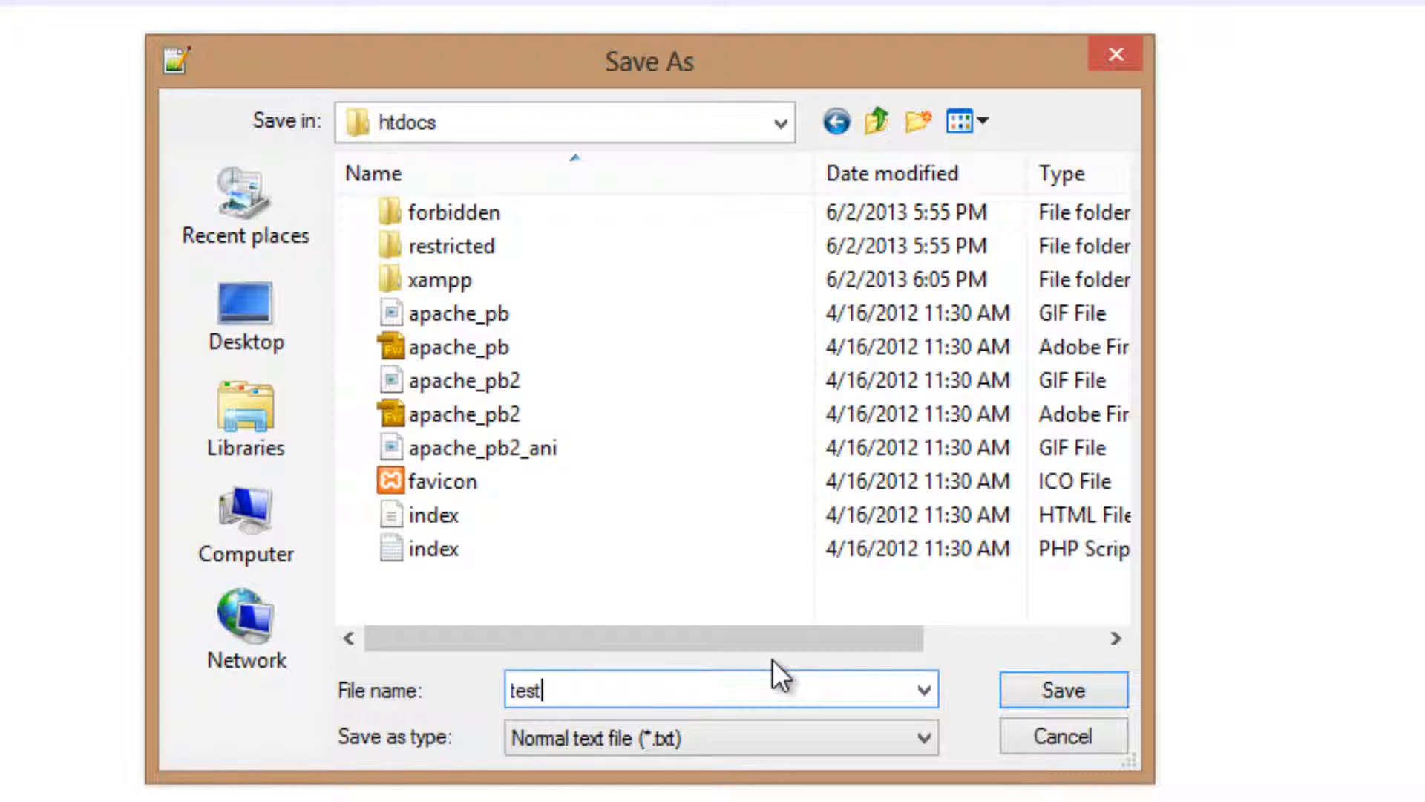
type(".p")
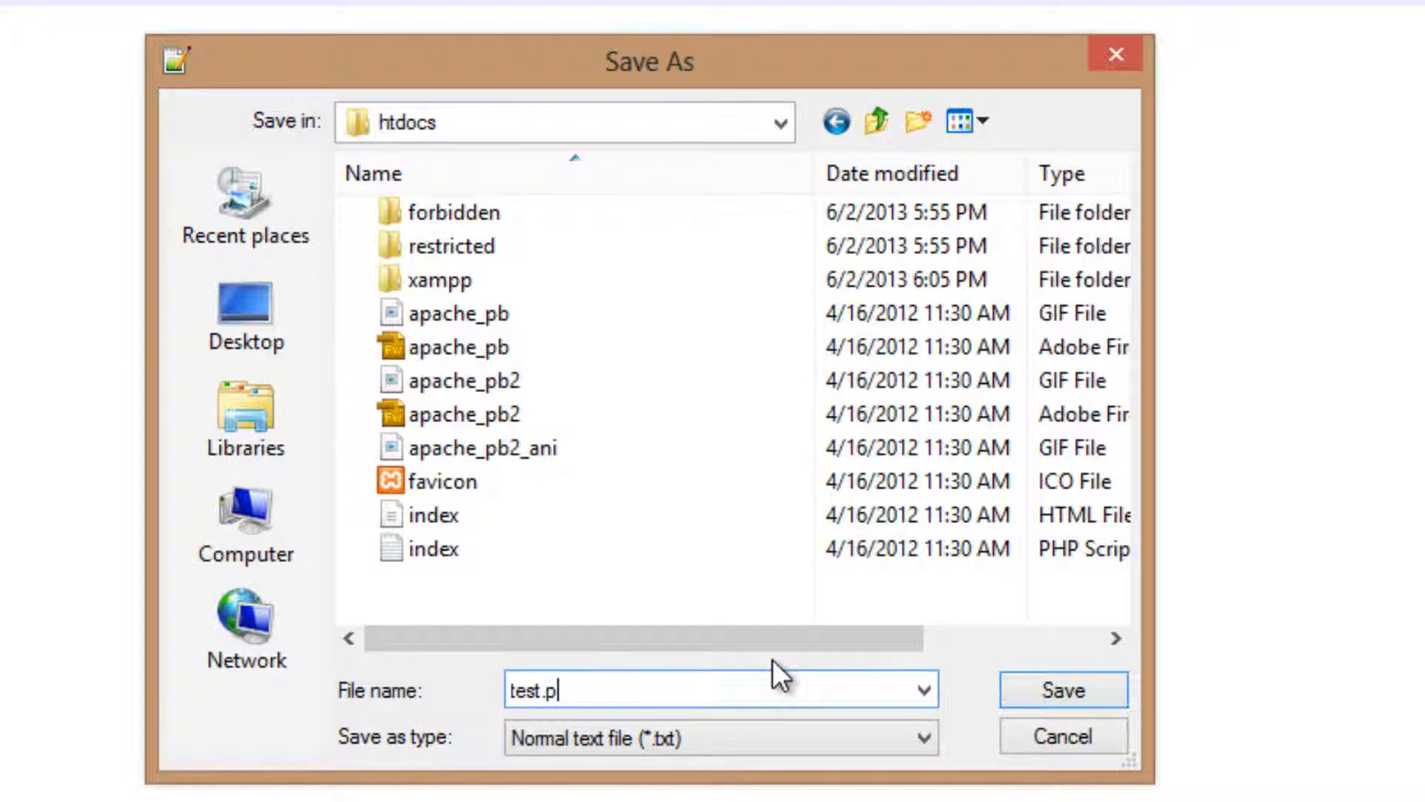
type("hp")
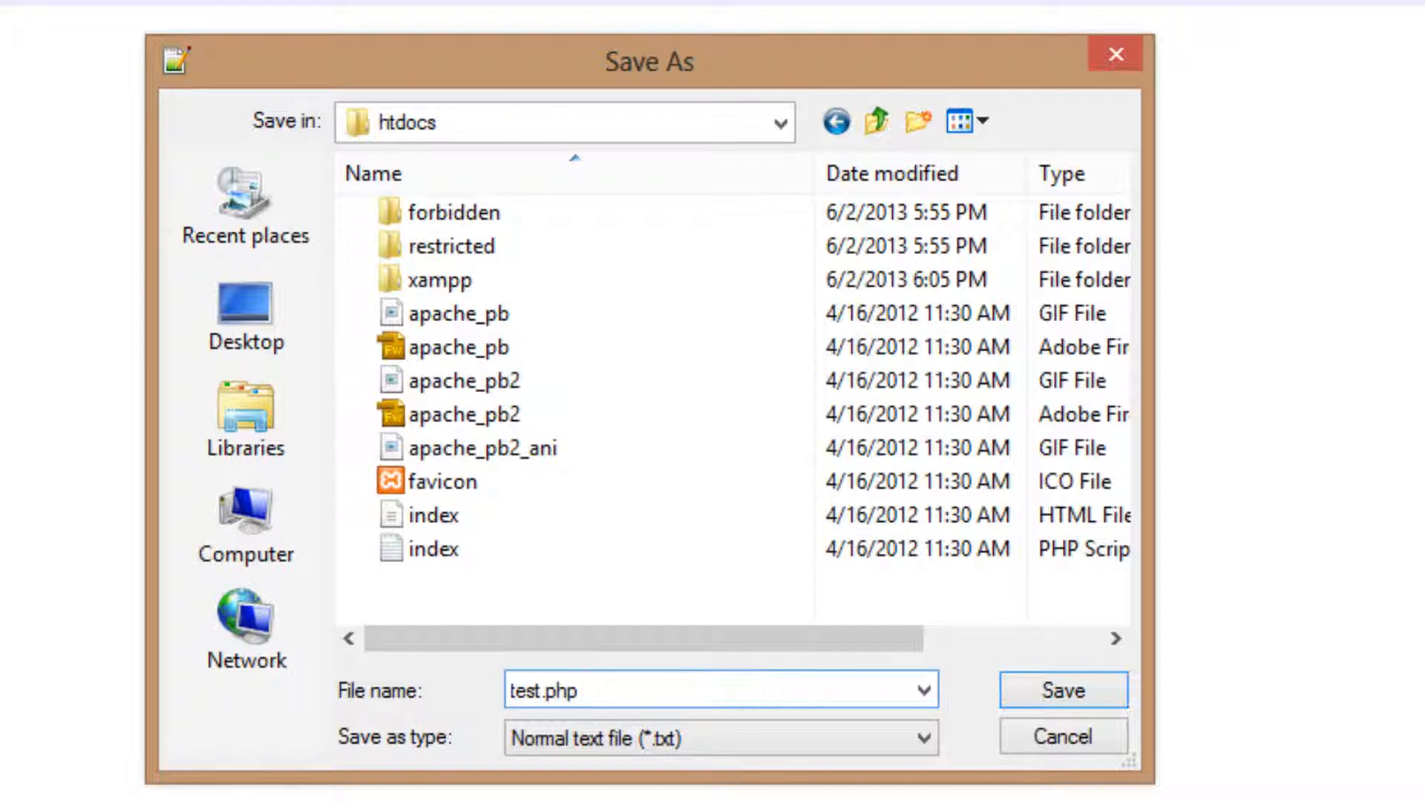
left_click(921, 735)
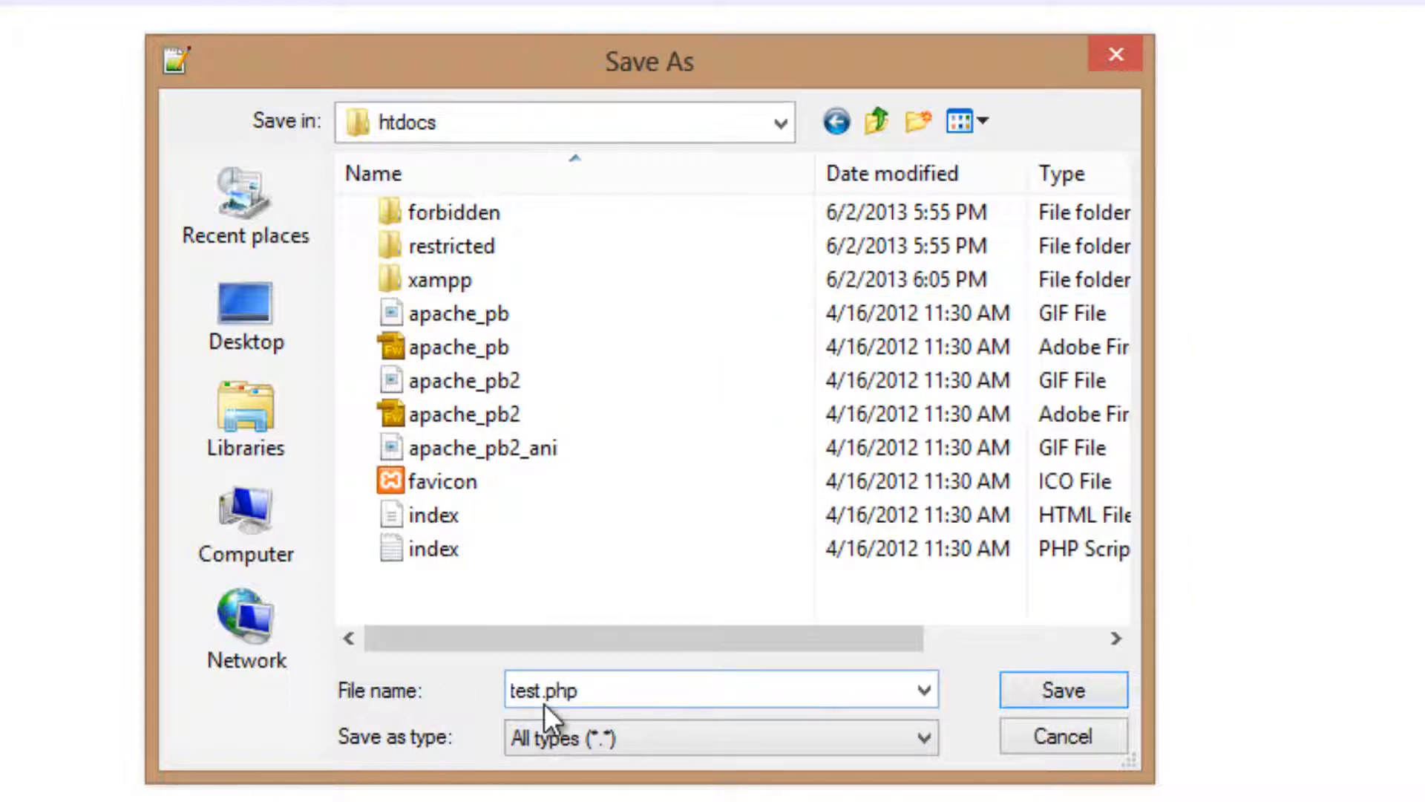
mouse_move(501, 782)
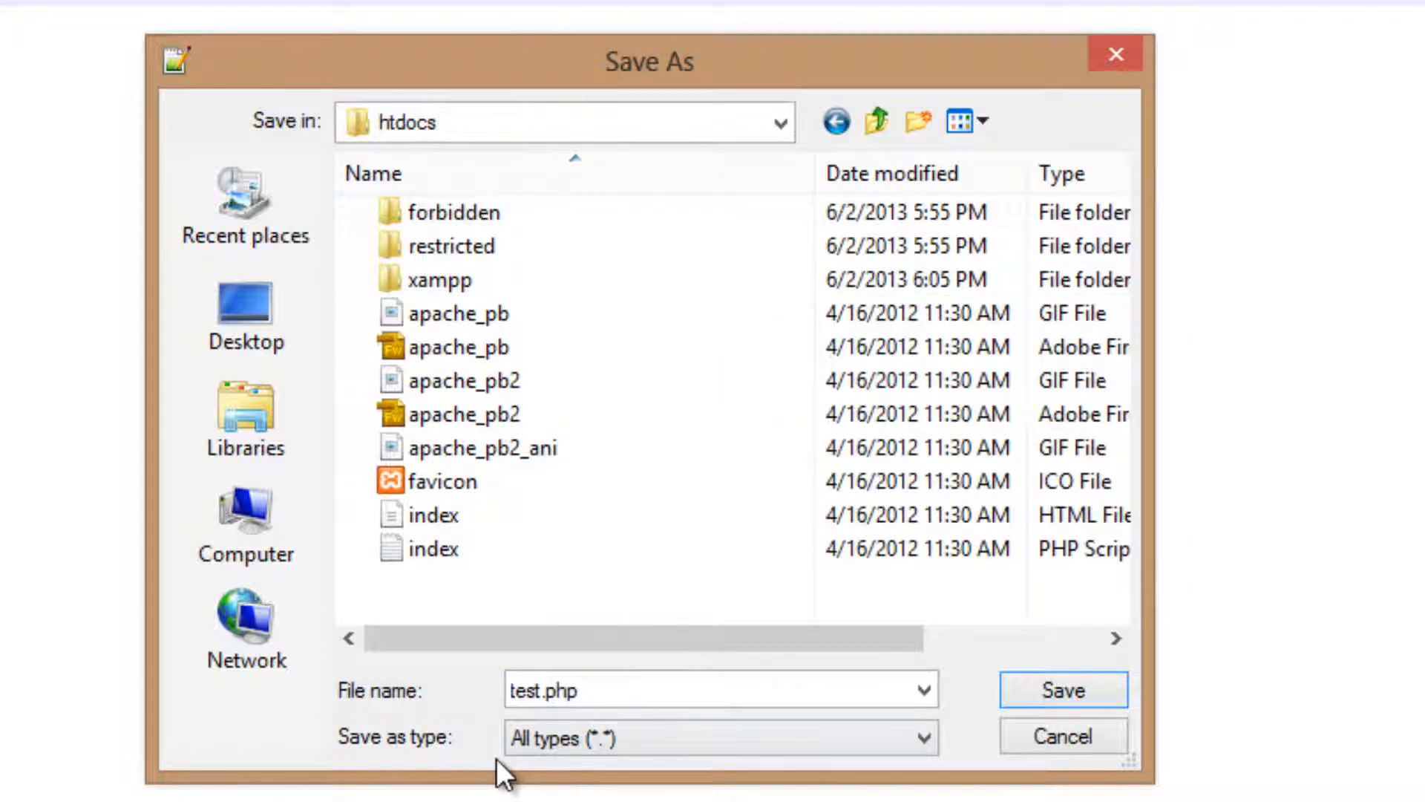
mouse_move(398, 271)
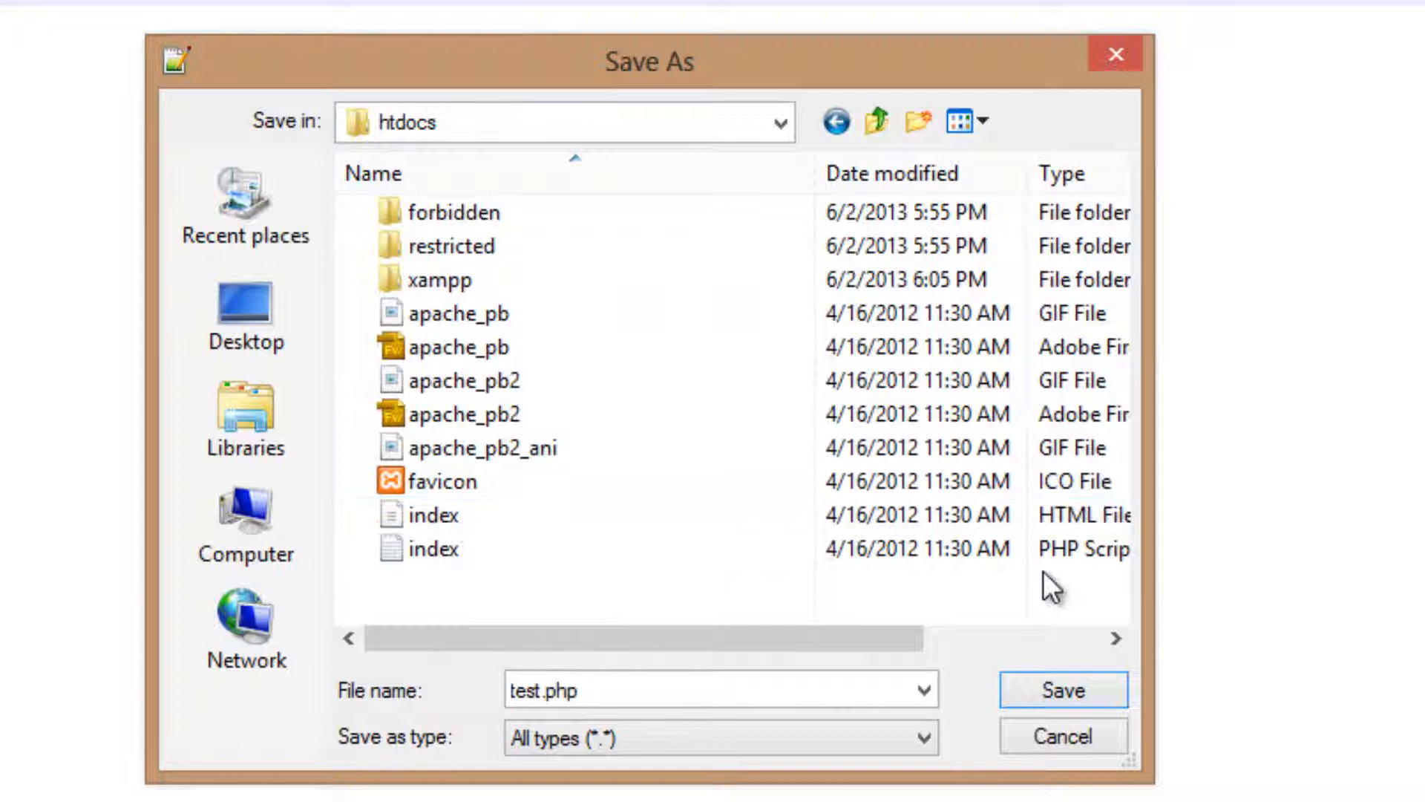
left_click(1062, 689)
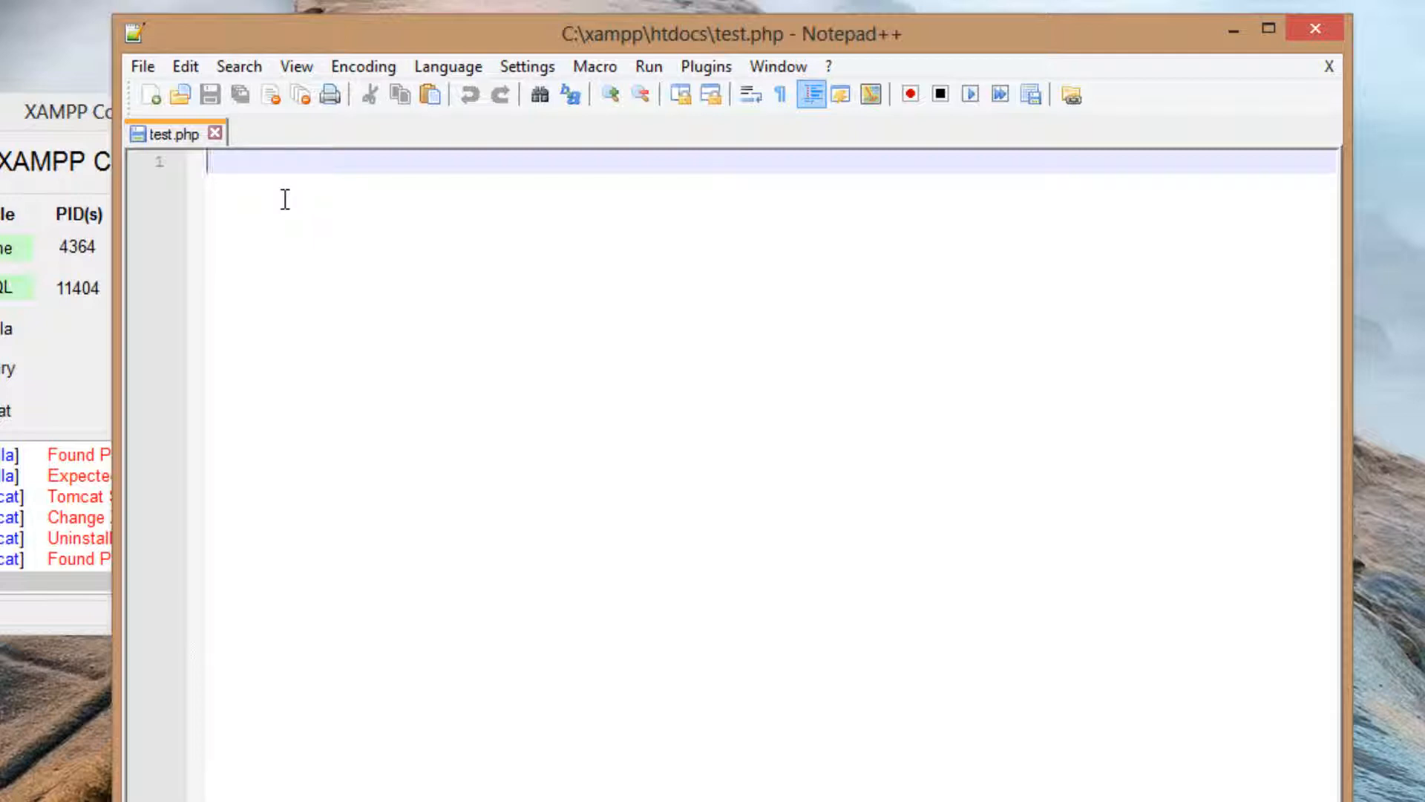
Type 'test' on the first line of test.php.
type("test")
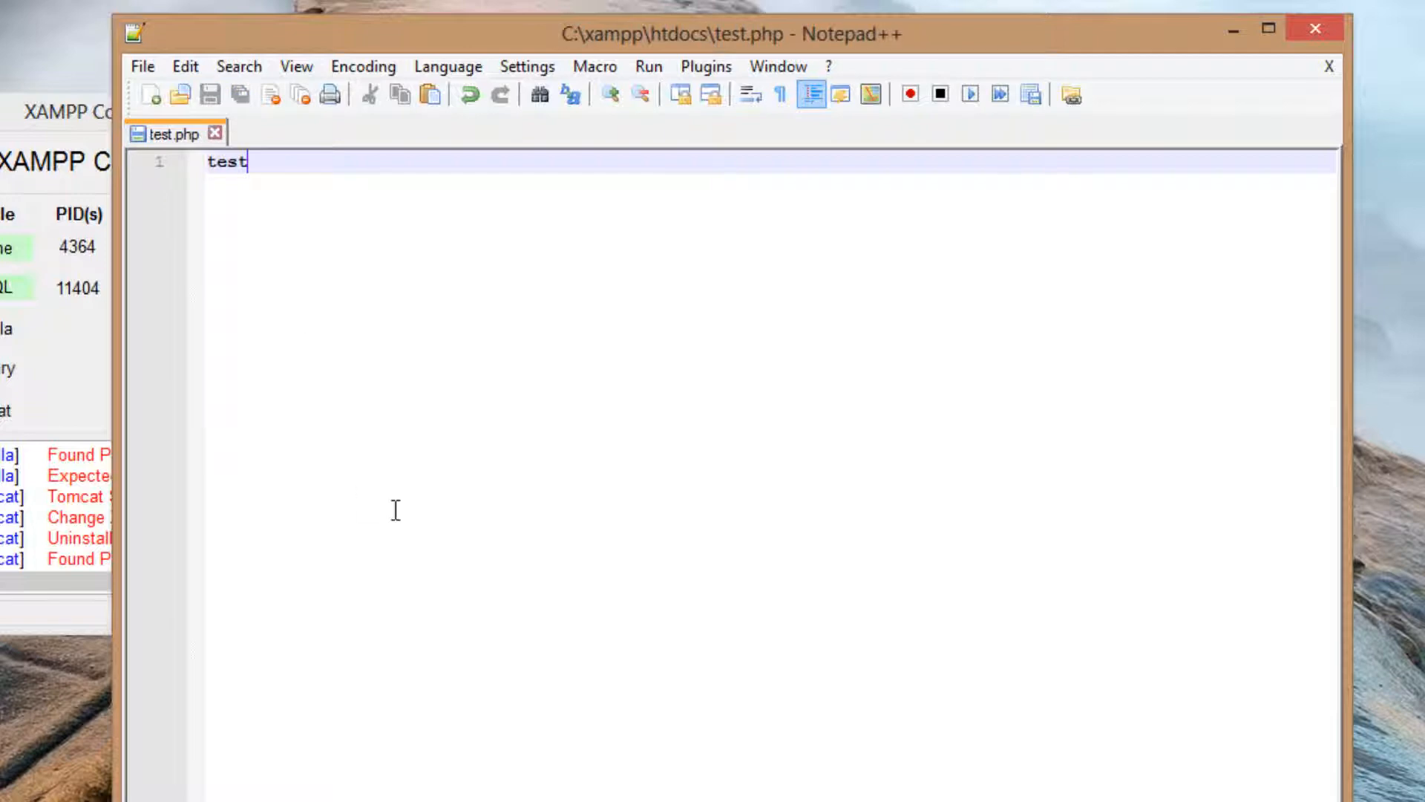
mouse_move(752, 329)
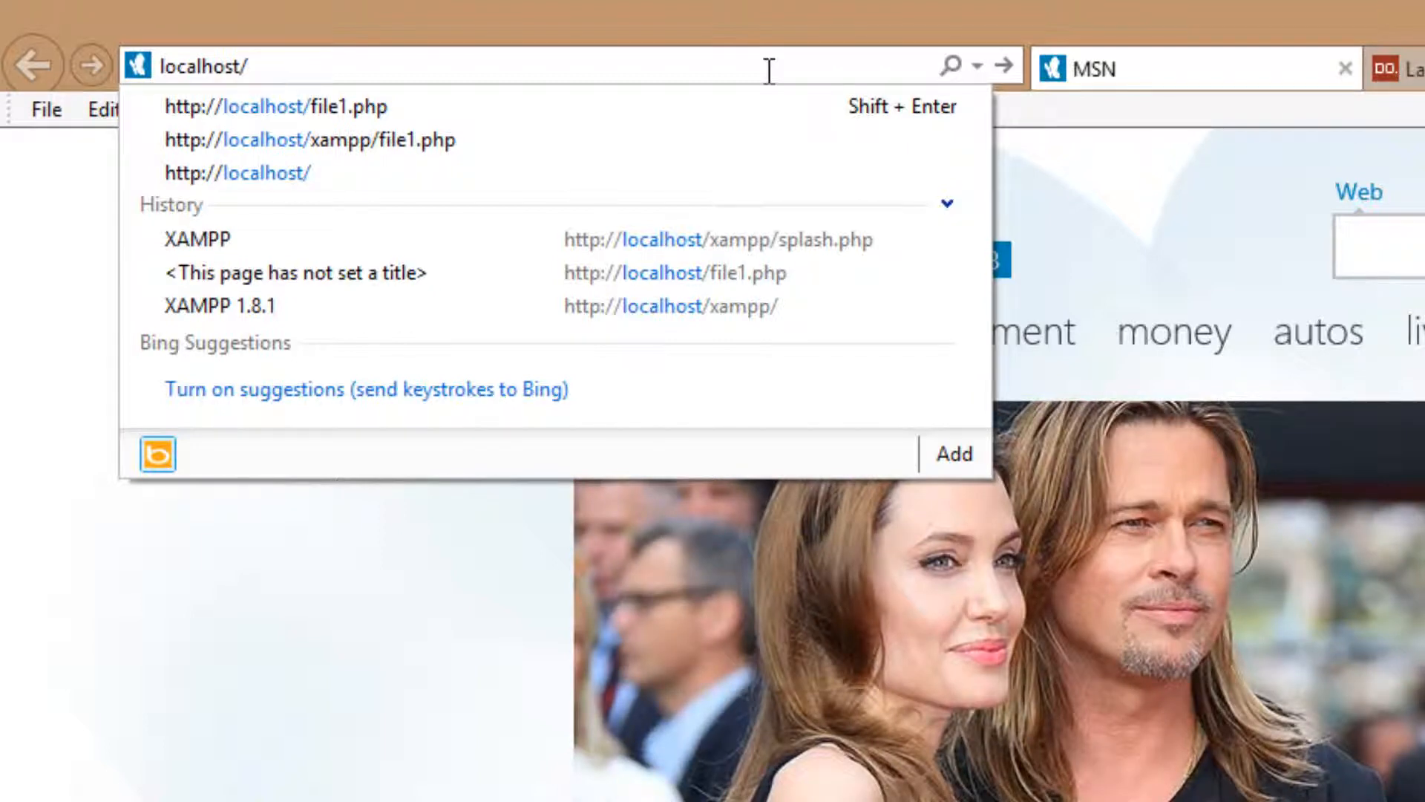
Type 'localhost/test.php' into Internet Explorer's address bar without loading it.
type("test.")
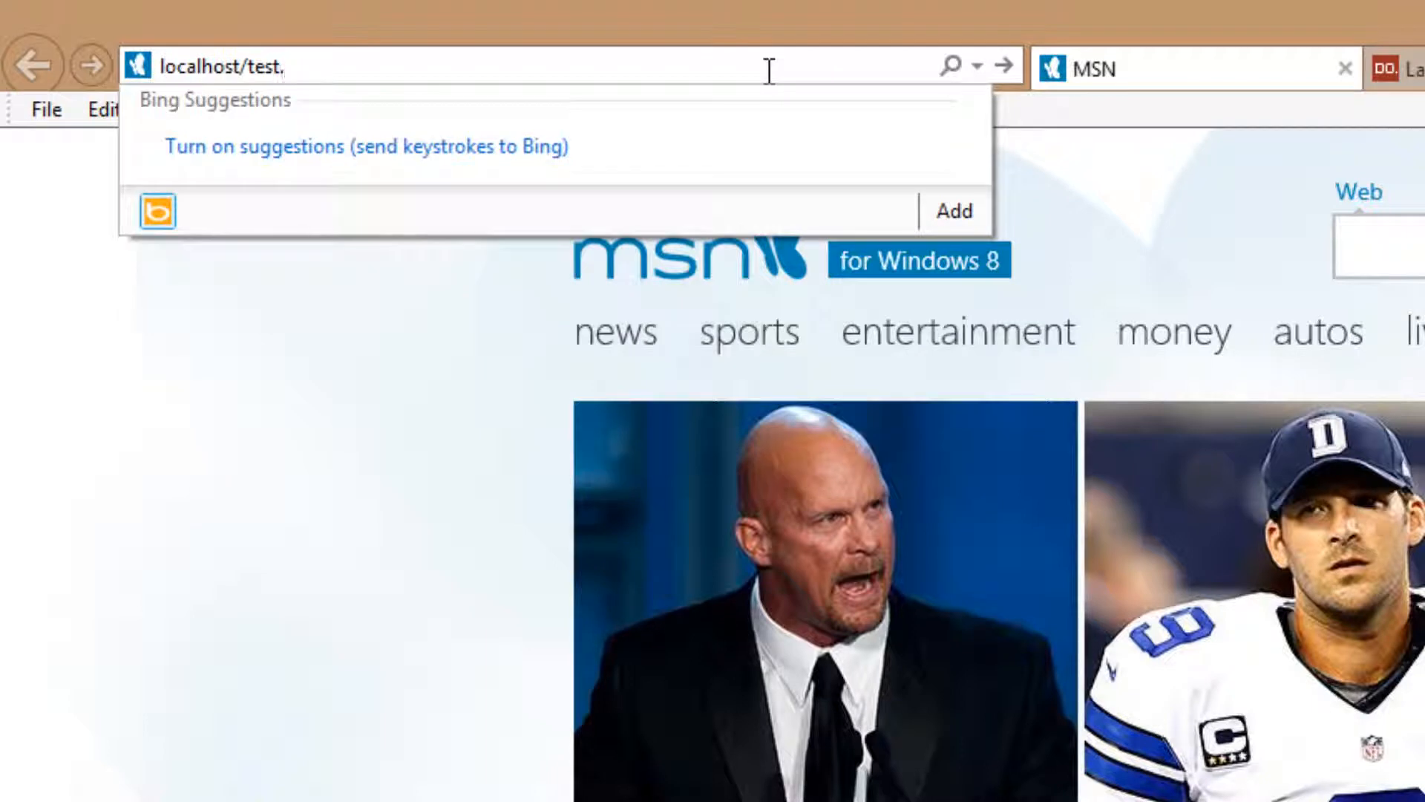
type("php")
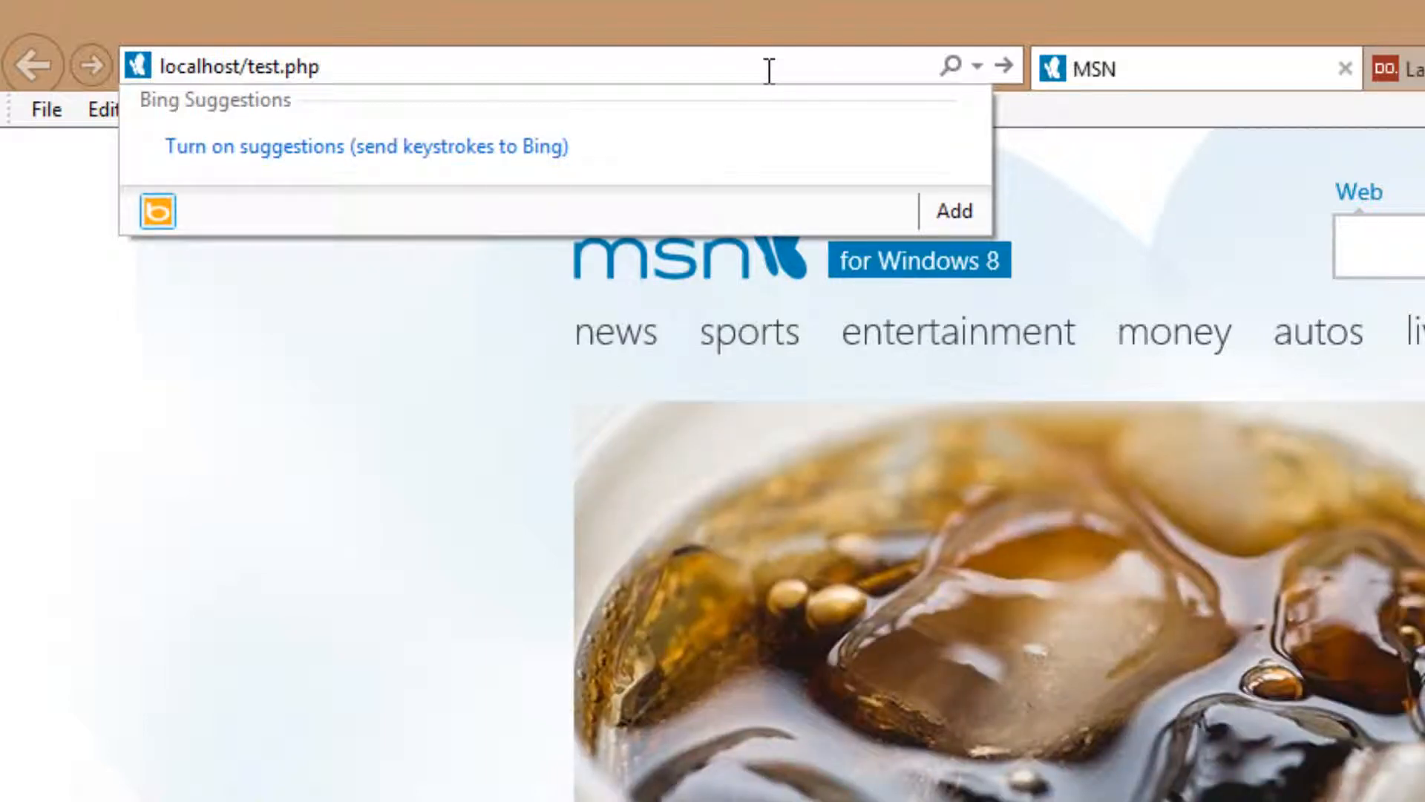